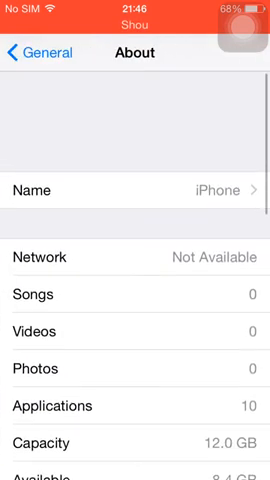
Review the device's About details, then leave Settings for the Home Screen
{"action": "scroll", "scroll_direction": "down", "scroll_amount": 3}
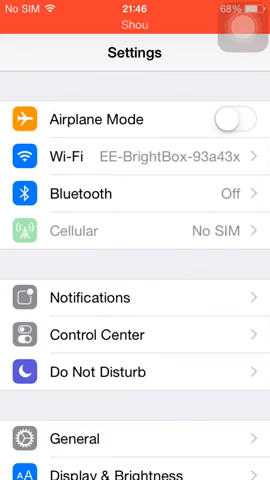
{"action": "key", "text": "home"}
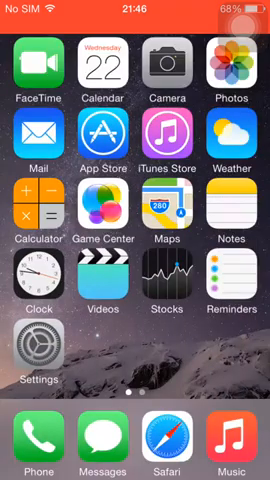
Swipe to the second Home Screen page where Safari sits
{"action": "scroll", "scroll_direction": "left", "scroll_amount": 3}
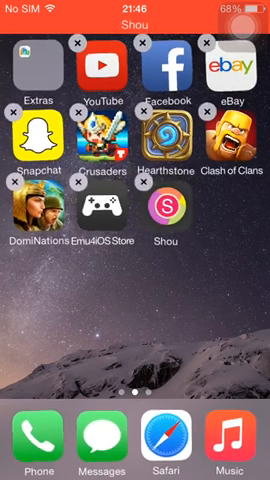
{"action": "scroll", "scroll_direction": "left", "scroll_amount": 3}
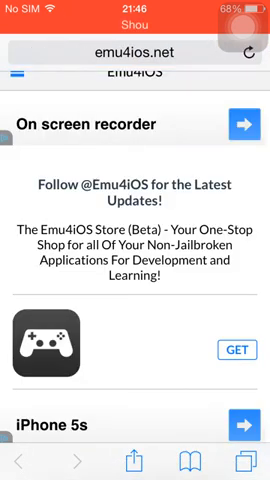
Load emu4ios.net in Safari, then leave the site to reach the Emu4iOS Store app list
{"action": "left_click", "coordinate": [136, 50]}
{"action": "type", "text": "e"}
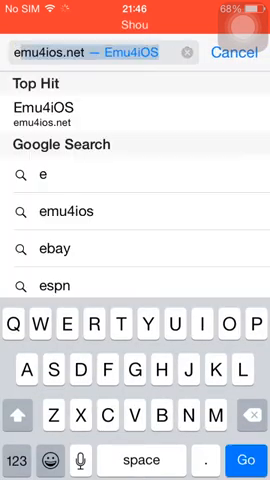
{"action": "type", "text": "mu4ios.net"}
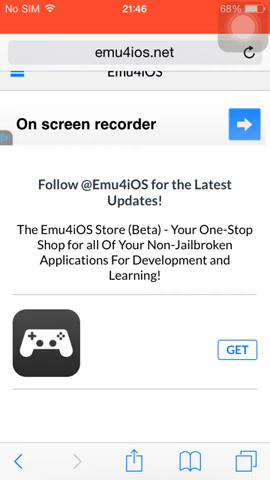
{"action": "key", "text": "home"}
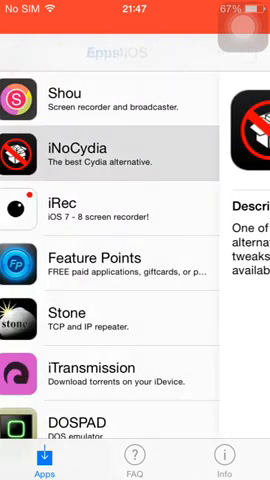
Browse the Emu4iOS app list and choose Shou to install and launch the recorder
{"action": "scroll", "scroll_direction": "down", "scroll_amount": 3}
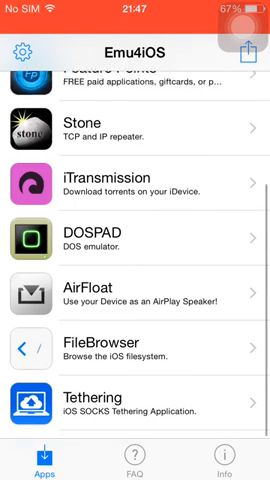
{"action": "scroll", "scroll_direction": "up", "scroll_amount": 3}
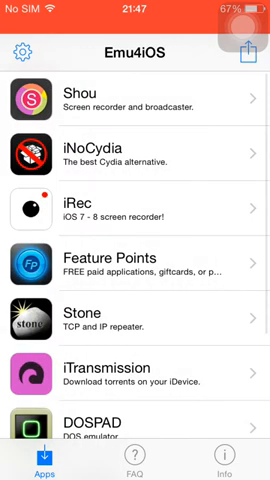
{"action": "left_click", "coordinate": [136, 100]}
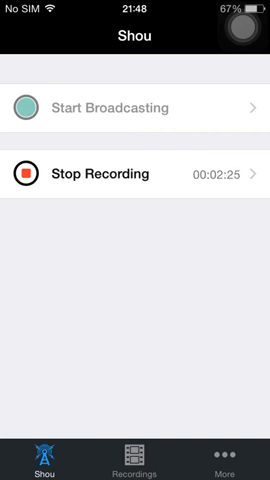
Leave the Shou recorder to reach its permissions page in iOS Settings
{"action": "key", "text": "home"}
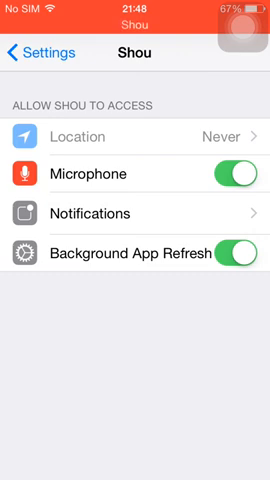
Back out of Shou's permissions, close Settings and swipe to the Home Screen page with the Shou icon
{"action": "left_click", "coordinate": [40, 52]}
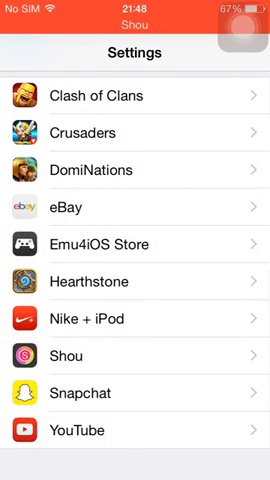
{"action": "scroll", "scroll_direction": "up", "scroll_amount": 3}
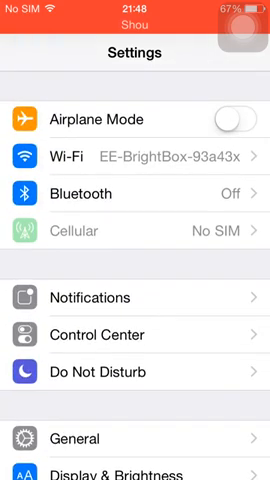
{"action": "key", "text": "home"}
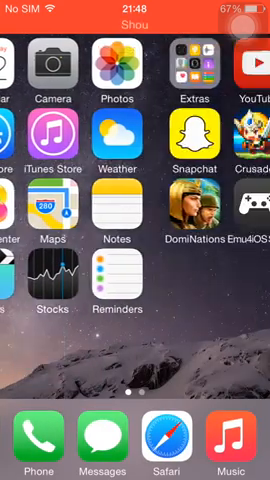
{"action": "scroll", "scroll_direction": "left", "scroll_amount": 3}
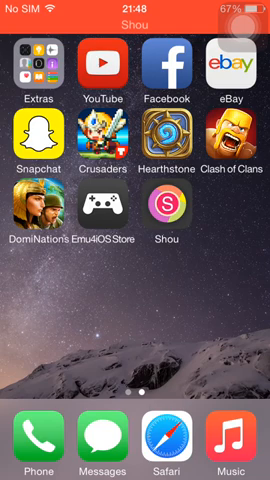